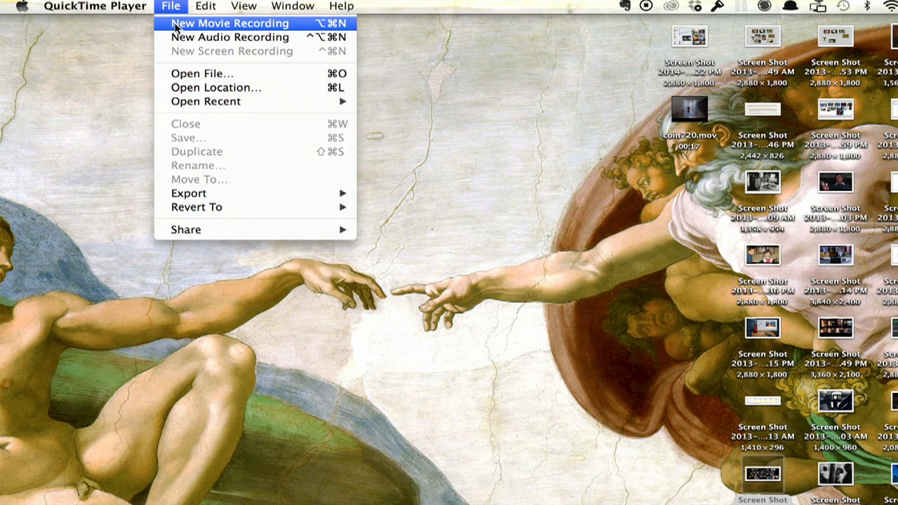
pyautogui.moveTo(185, 51)
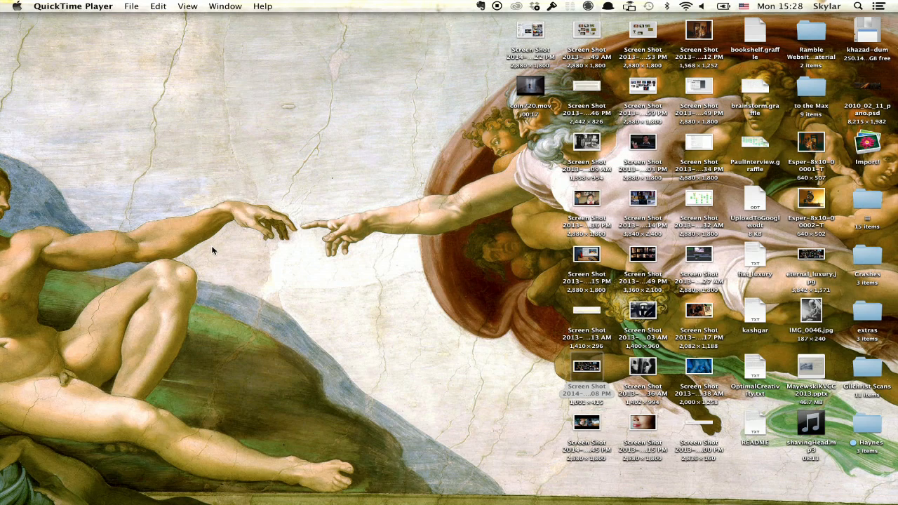
# - Launch QuickTime Player from Launchpad so it becomes the active application
pyautogui.click(169, 485)
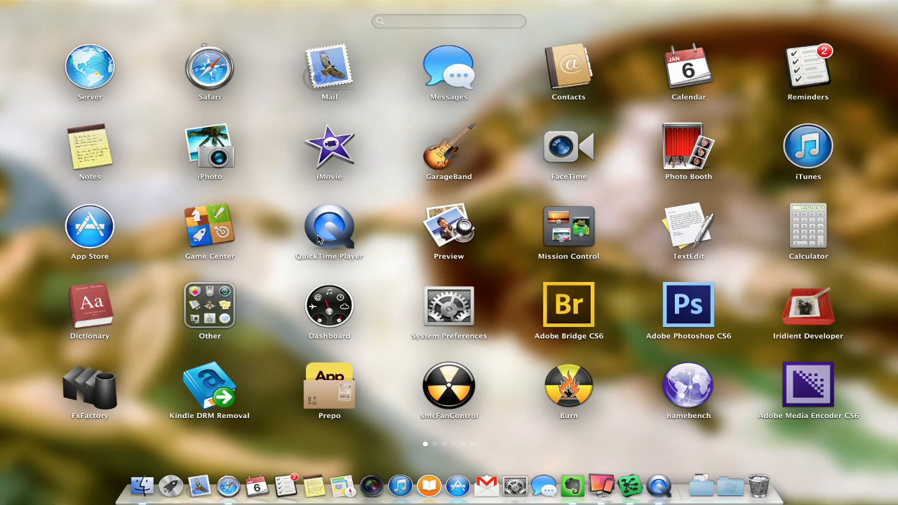
pyautogui.click(328, 227)
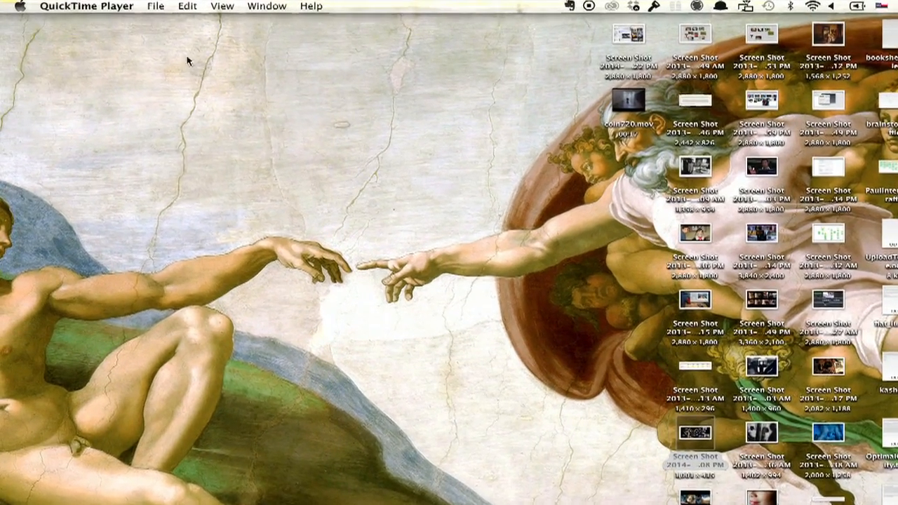
# - Start a New Movie Recording from the File menu, leaving the window ready to record
pyautogui.click(155, 5)
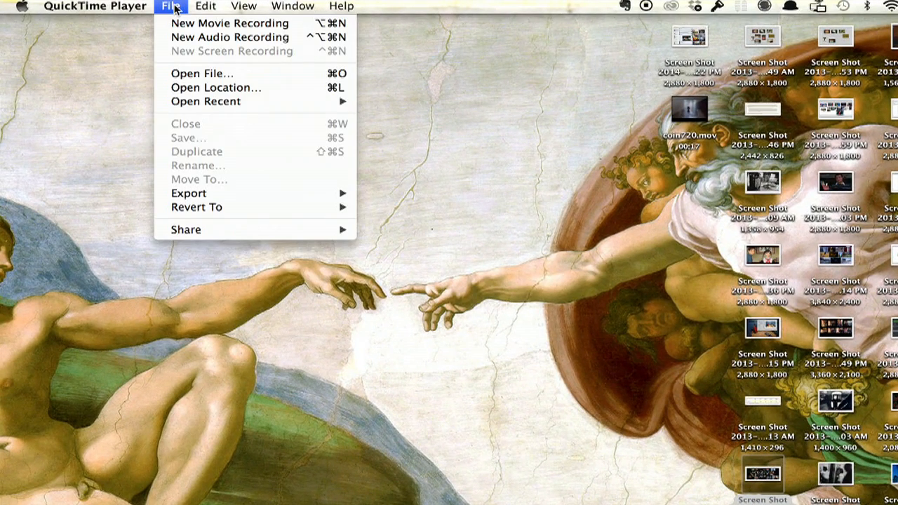
pyautogui.moveTo(230, 22)
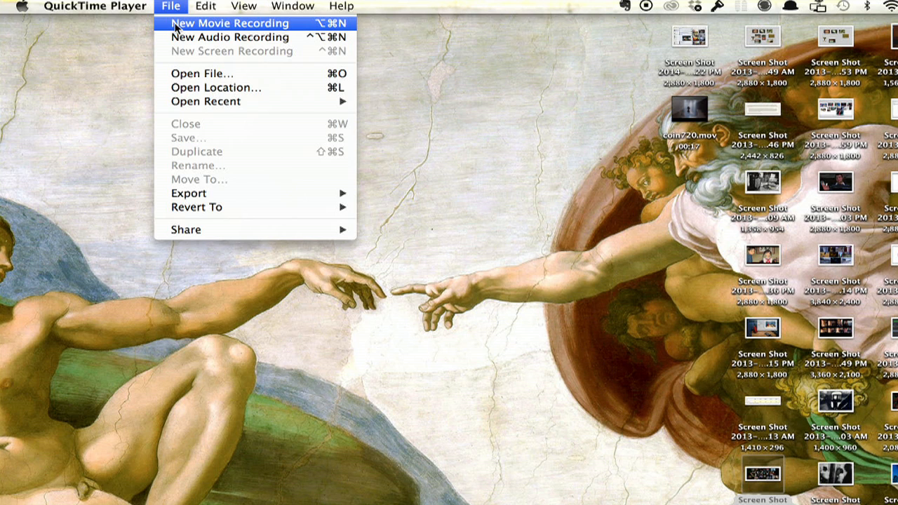
pyautogui.moveTo(230, 37)
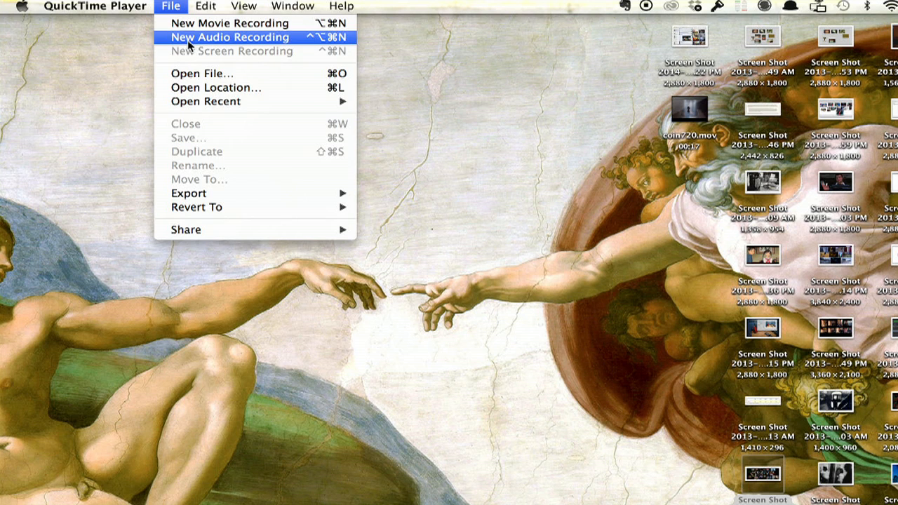
pyautogui.moveTo(188, 56)
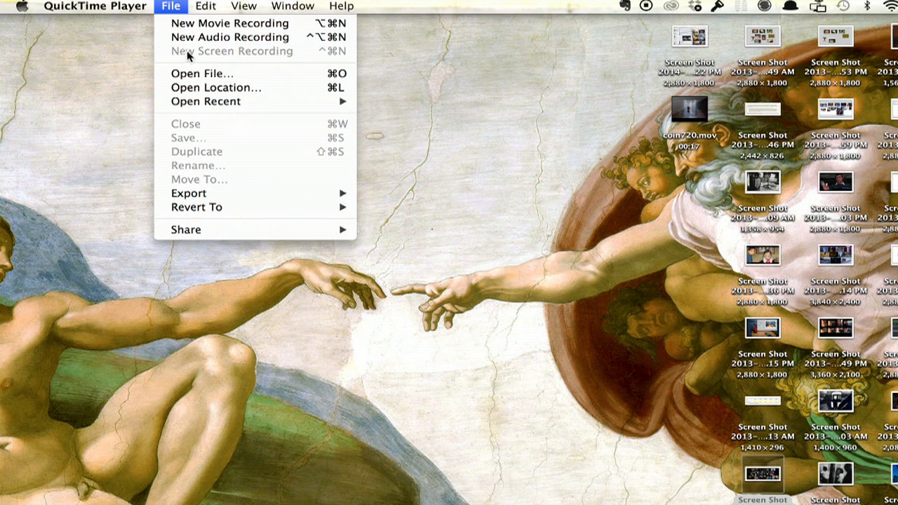
pyautogui.moveTo(202, 73)
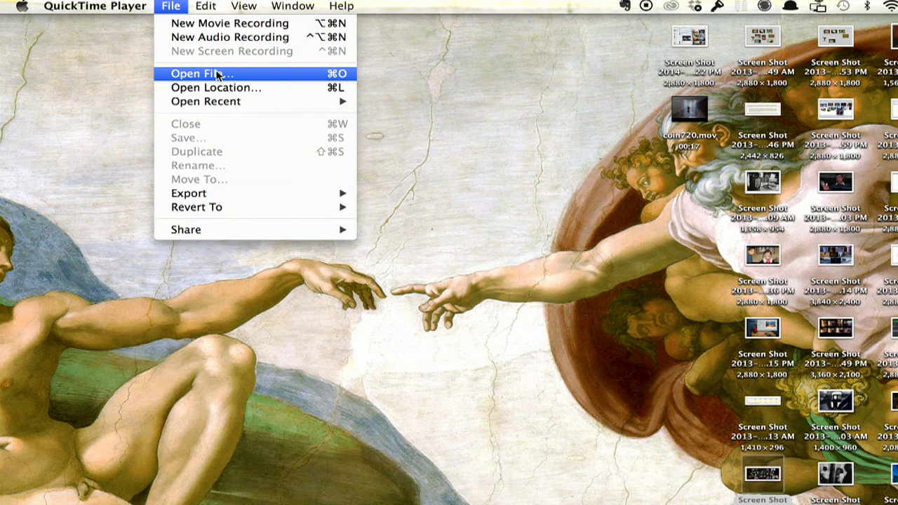
pyautogui.moveTo(295, 50)
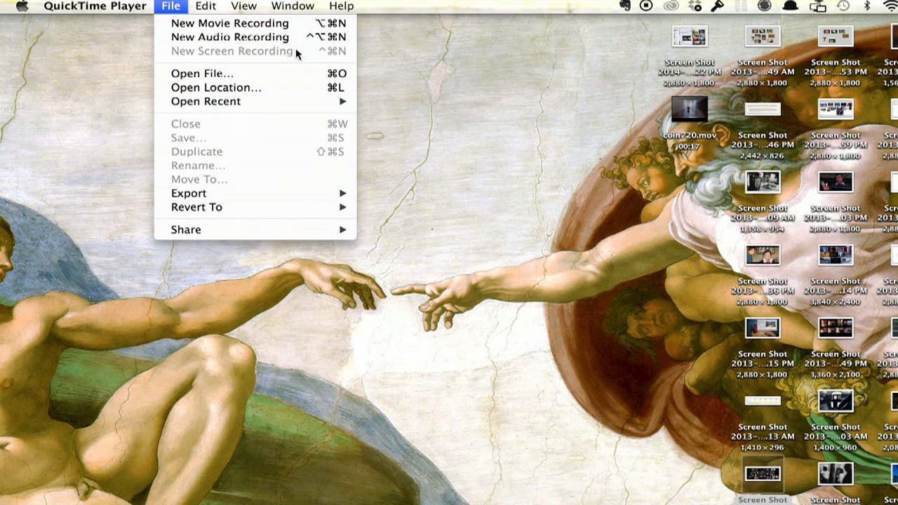
pyautogui.moveTo(219, 63)
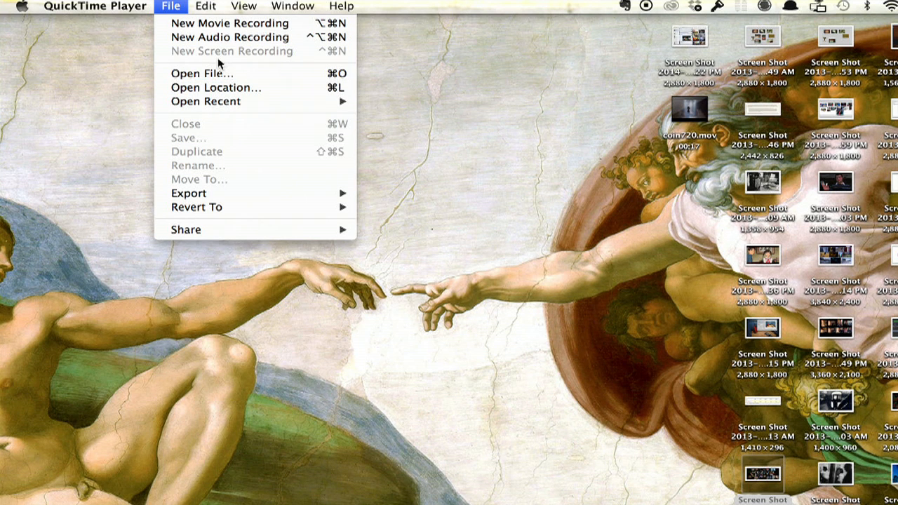
pyautogui.click(232, 22)
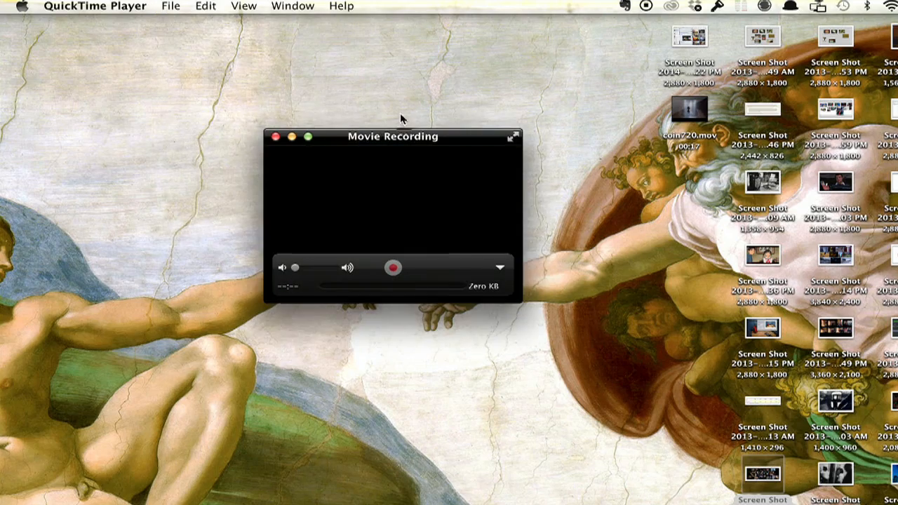